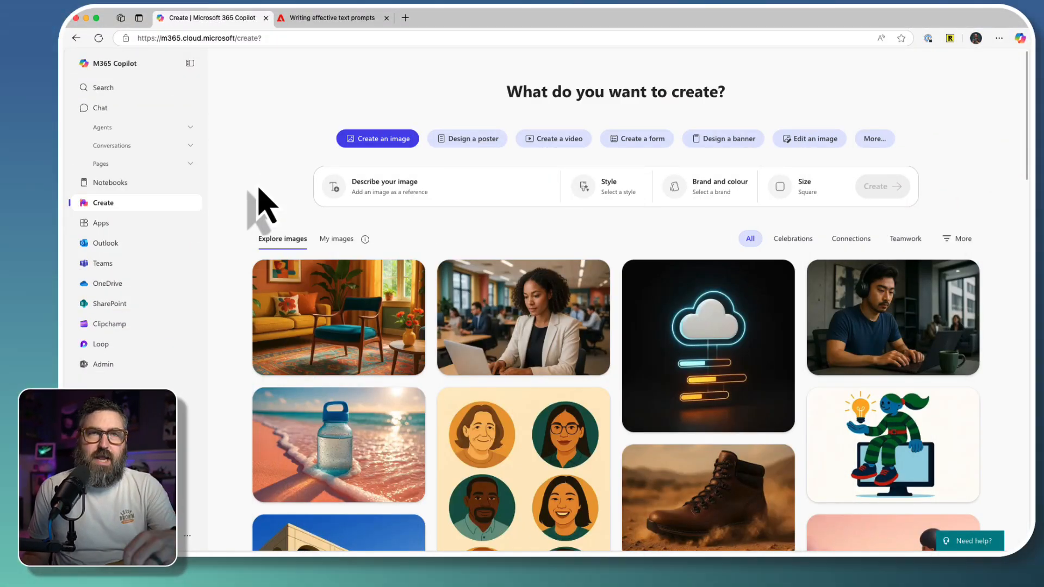
{"action": "mouse_move", "coordinate": [197, 74]}
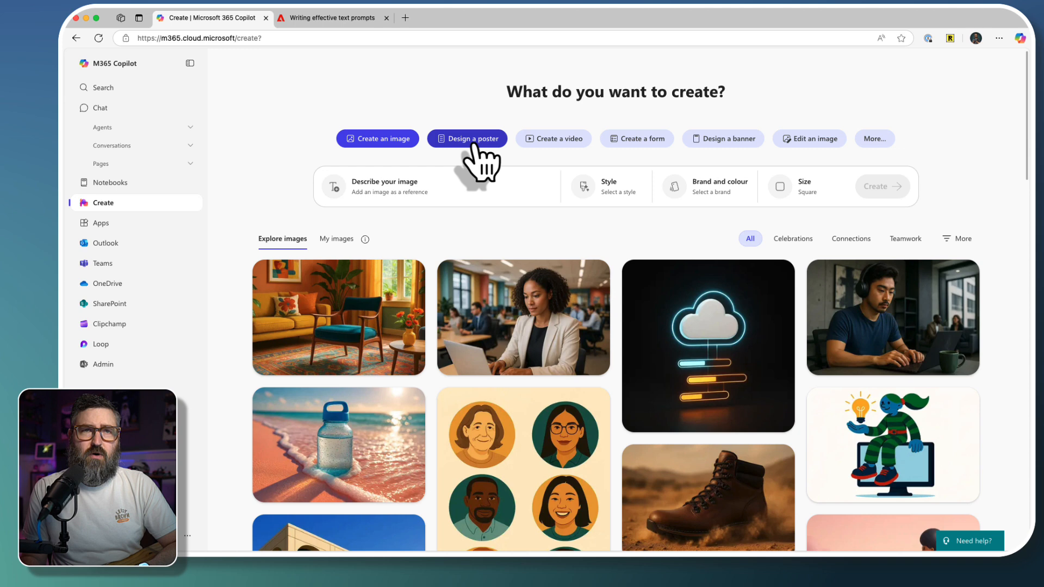
Step: Start a poster described as advertising the Thursday Community Open-Mic night at Jolly Roger Java
{"action": "left_click", "coordinate": [468, 138]}
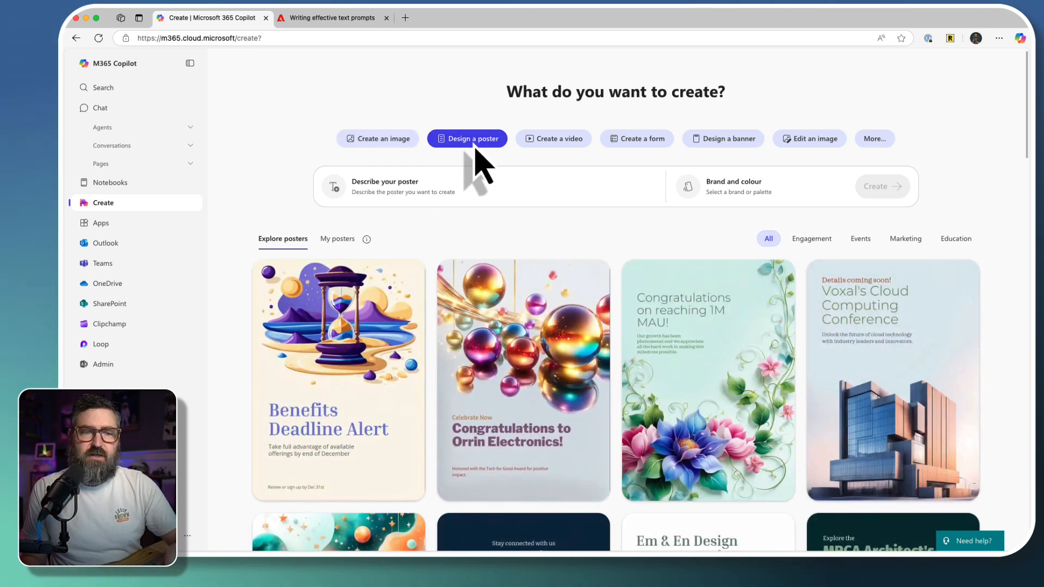
{"action": "left_click", "coordinate": [385, 186]}
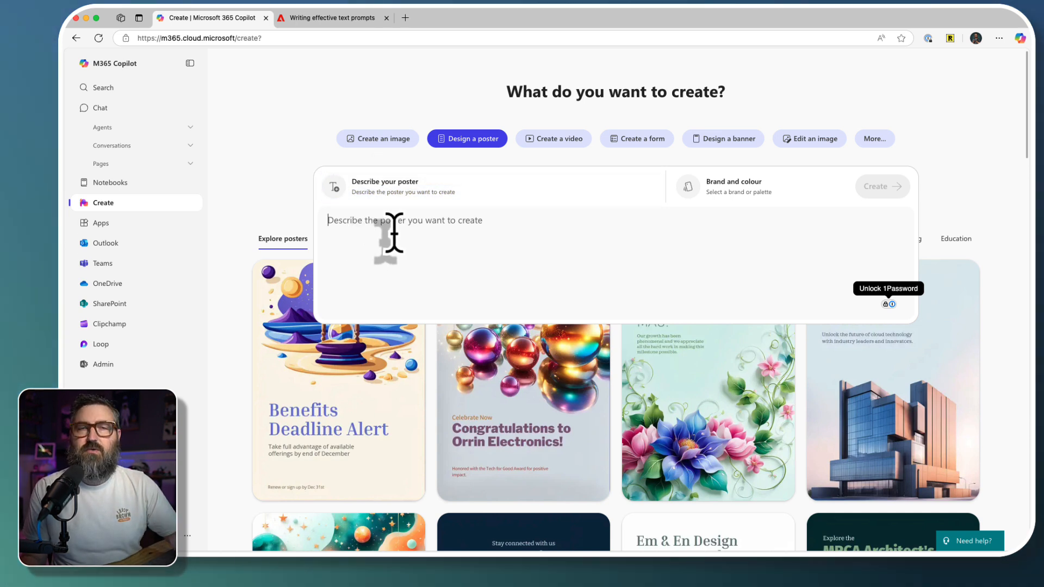
{"action": "type", "text": "A poster advertising our Community Open-Mic night at Jolly Roger Java every Thursday at 8PM. Vintage gig-poster look: a skull singing into a vintage microphone, retro halftone print style."}
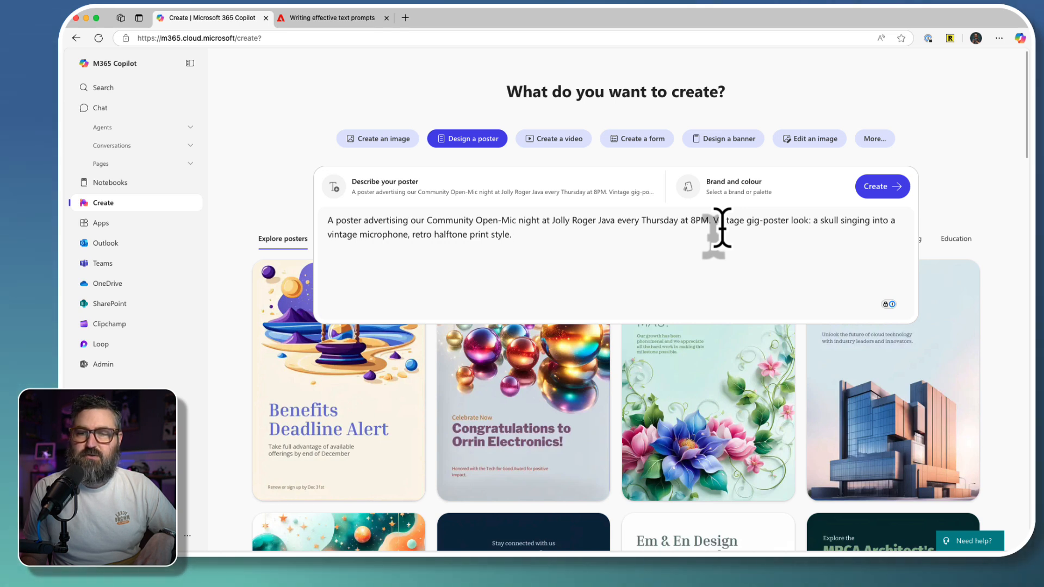
{"action": "mouse_move", "coordinate": [385, 243]}
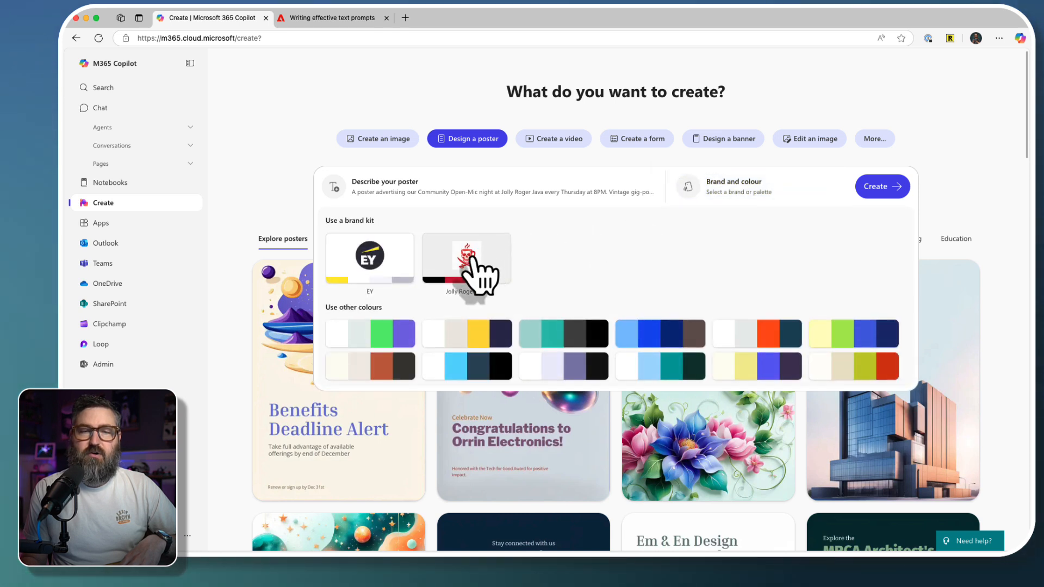
Step: Apply the Jolly Roger Java brand kit and generate the poster designs
{"action": "left_click", "coordinate": [466, 258]}
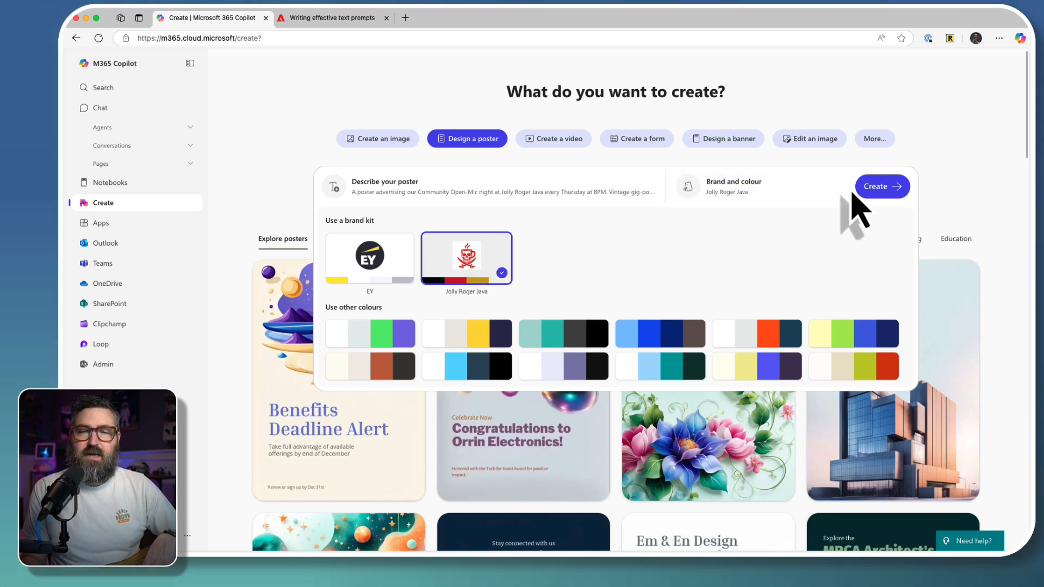
{"action": "left_click", "coordinate": [879, 187]}
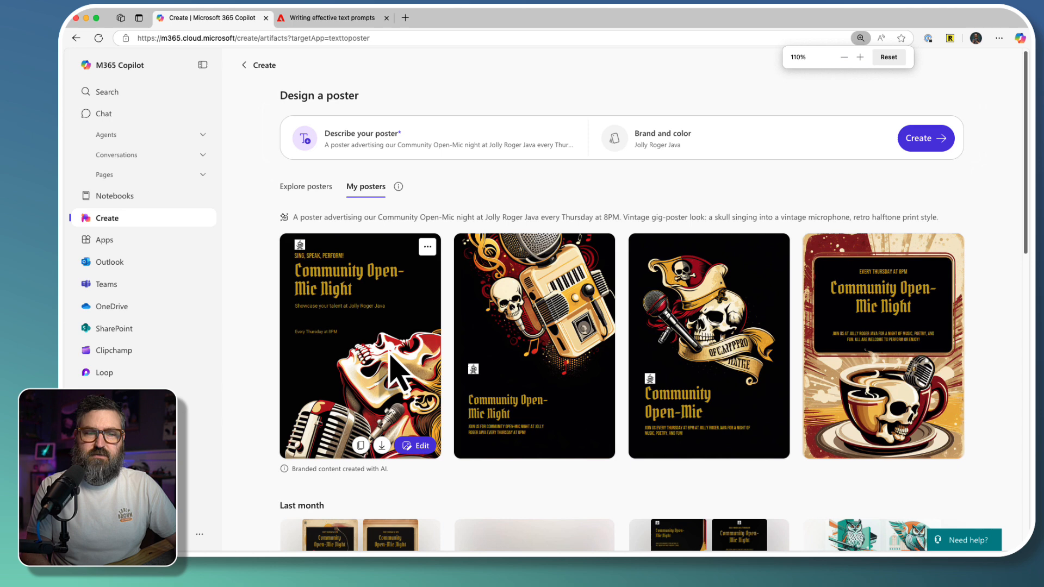
Step: Scroll down through My posters to the four new skull-and-microphone designs
{"action": "scroll", "scroll_direction": "down", "scroll_amount": 3}
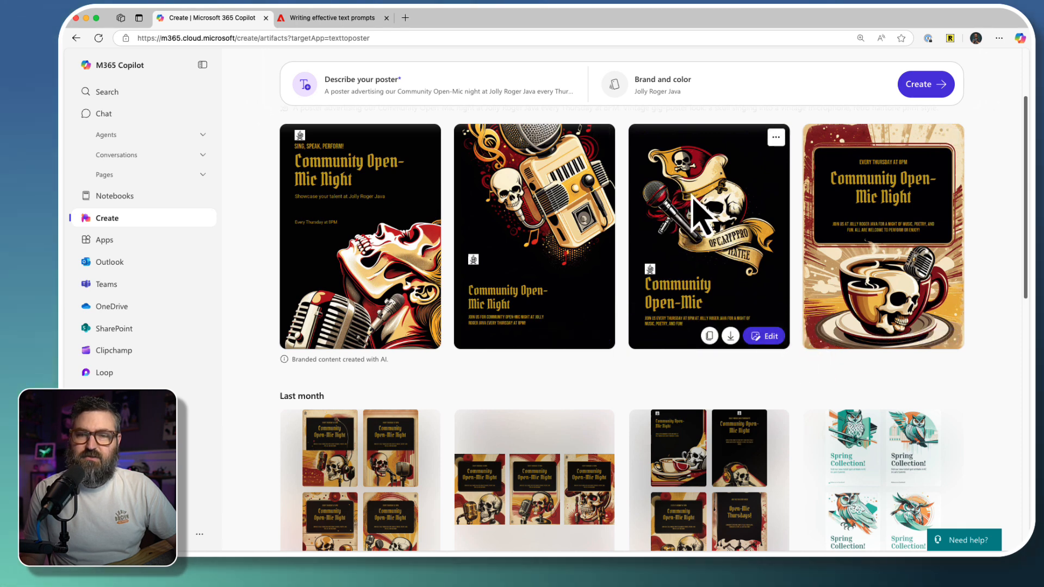
{"action": "mouse_move", "coordinate": [892, 320]}
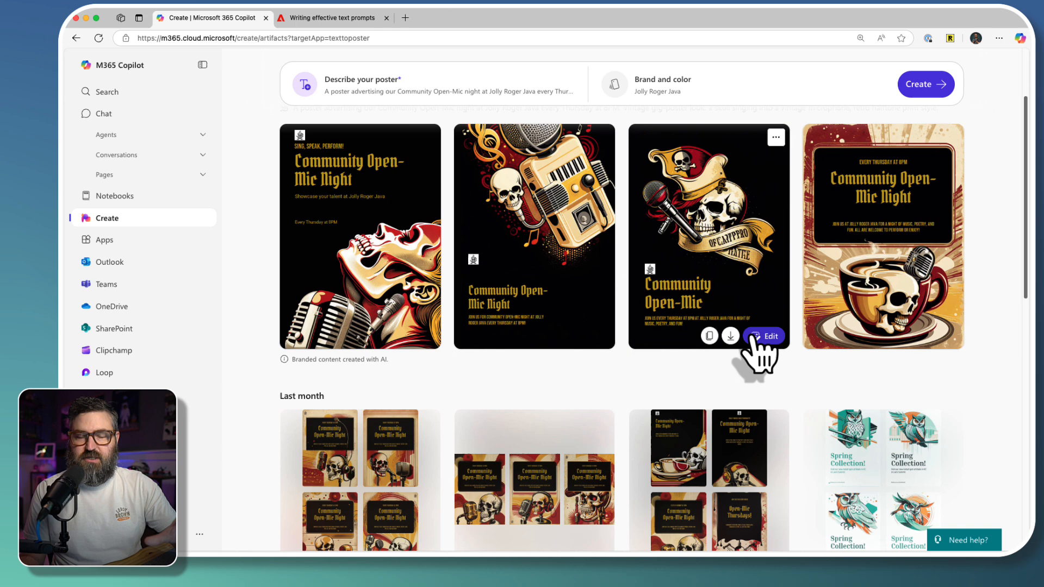
{"action": "mouse_move", "coordinate": [723, 350]}
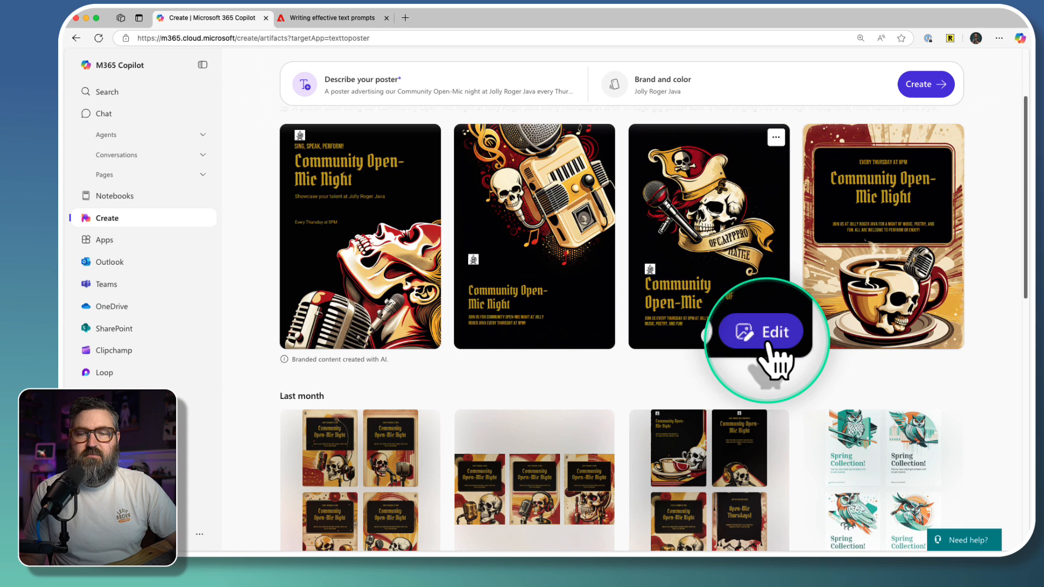
Step: Open the pirate-skull poster and widen the Community Open-Mic title to one line, then back to two
{"action": "left_click", "coordinate": [760, 332]}
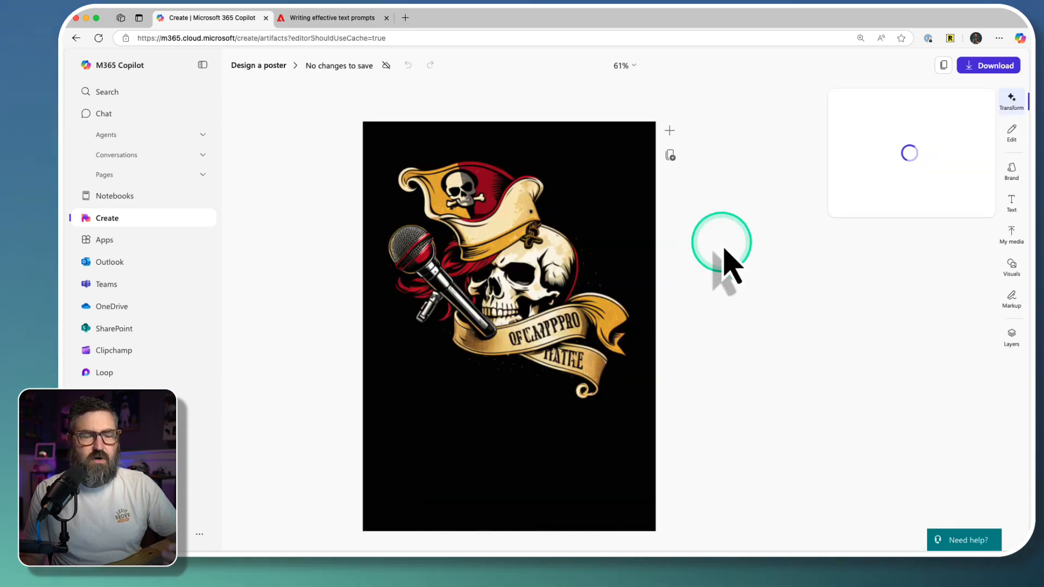
{"action": "left_click", "coordinate": [1011, 100]}
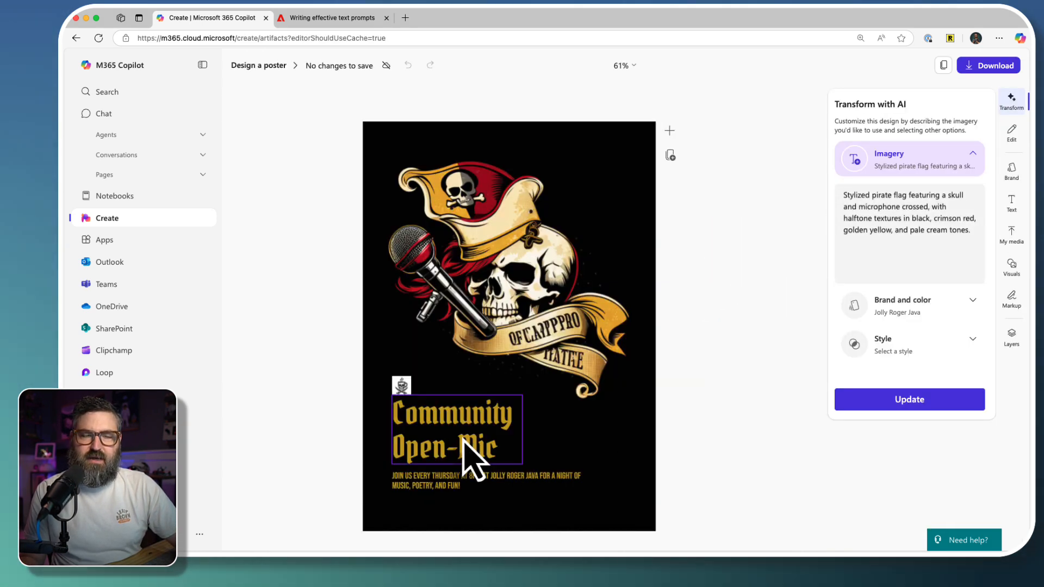
{"action": "left_click", "coordinate": [457, 429]}
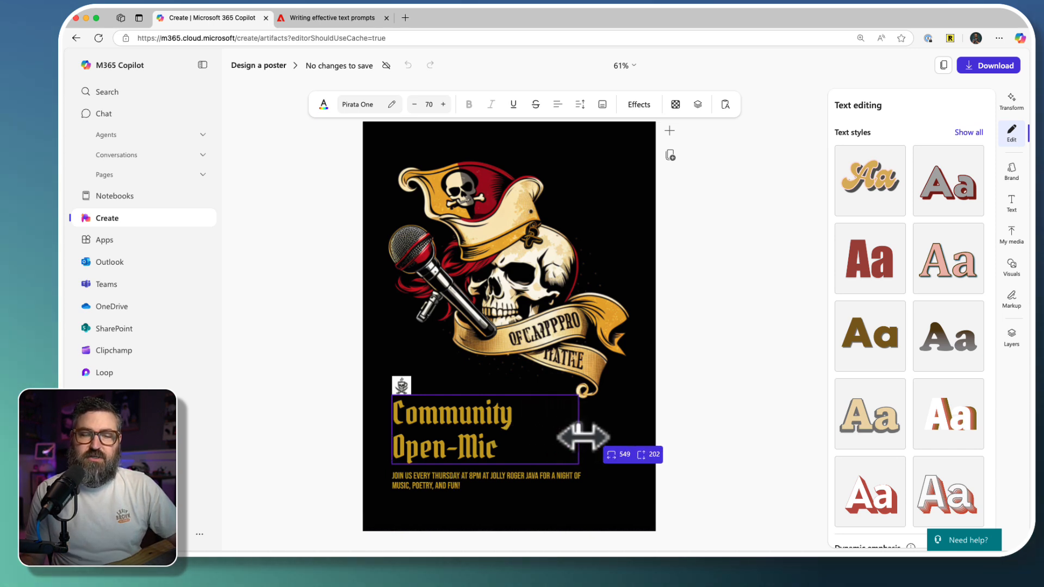
{"action": "left_click_drag", "start_coordinate": [585, 437], "coordinate": [640, 436]}
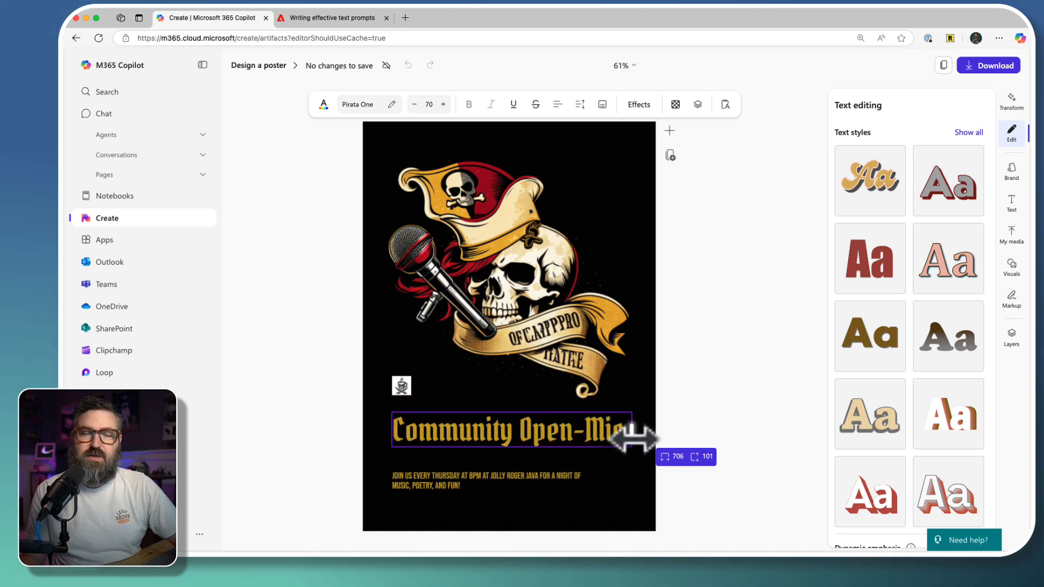
{"action": "left_click_drag", "start_coordinate": [636, 438], "coordinate": [536, 431]}
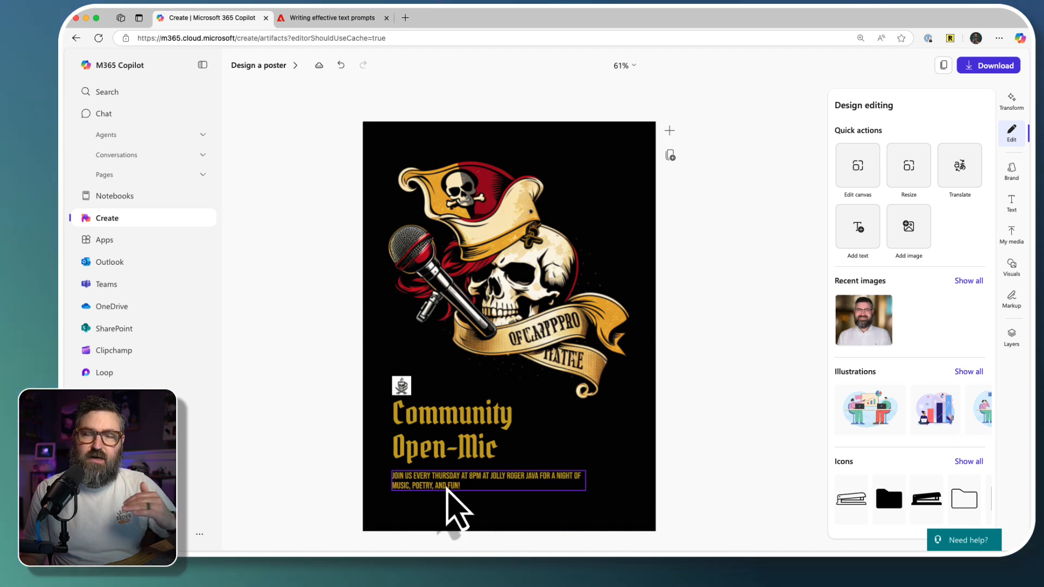
Step: Deselect the canvas and select the small logo above the title for image editing
{"action": "left_click", "coordinate": [401, 386]}
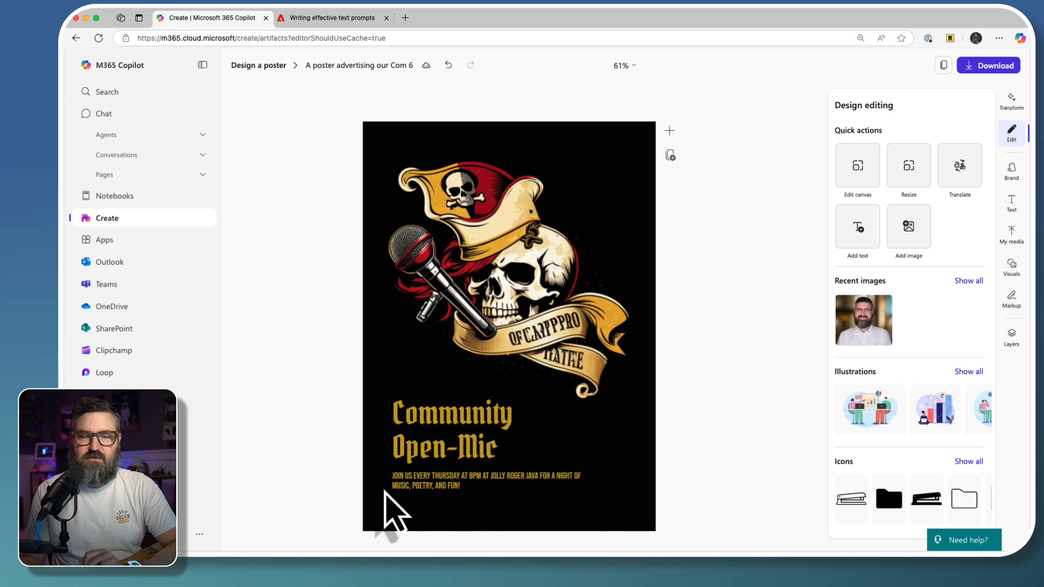
{"action": "left_click", "coordinate": [1011, 171]}
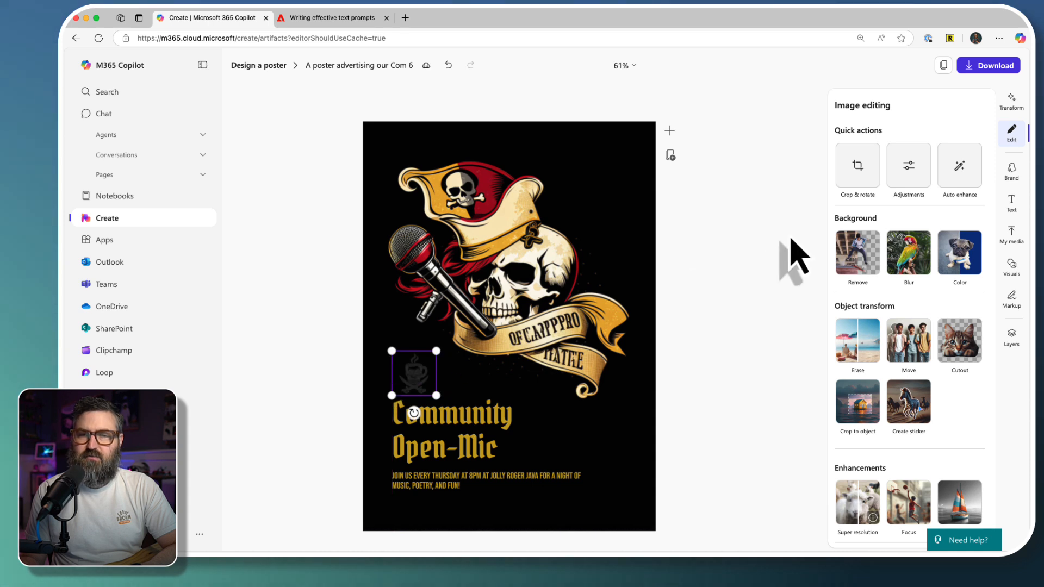
Step: Raise the skull-and-mug icon's brightness to about 36 and place it beside the Open-Mic title
{"action": "left_click", "coordinate": [907, 165]}
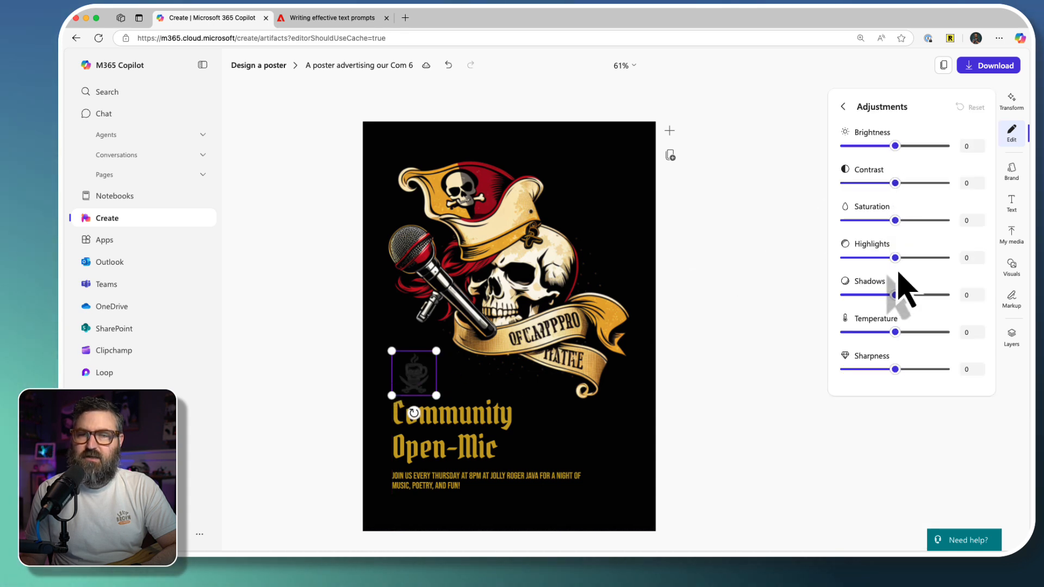
{"action": "left_click_drag", "start_coordinate": [896, 145], "coordinate": [916, 145]}
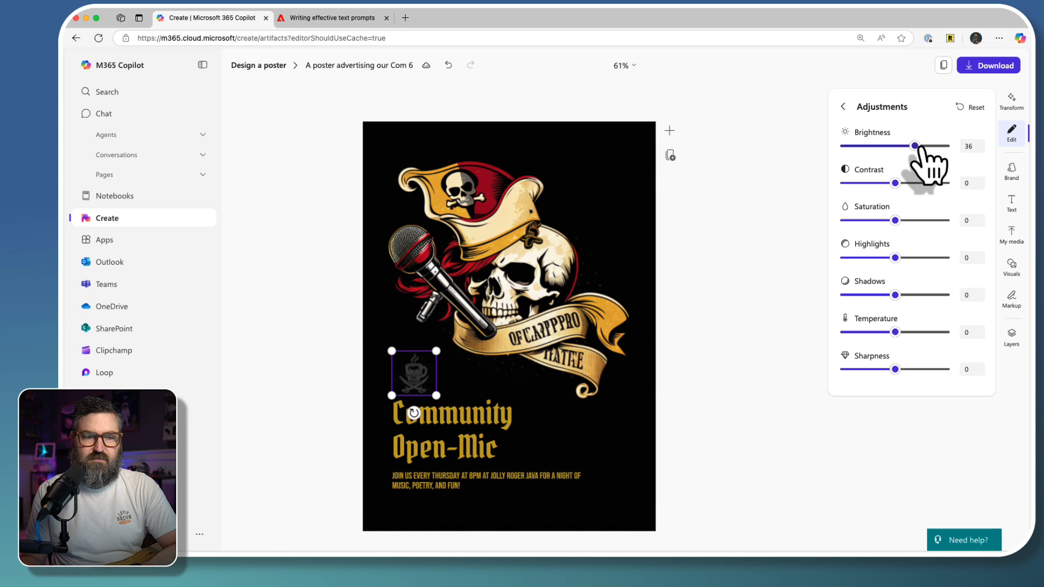
{"action": "left_click_drag", "start_coordinate": [914, 146], "coordinate": [946, 146]}
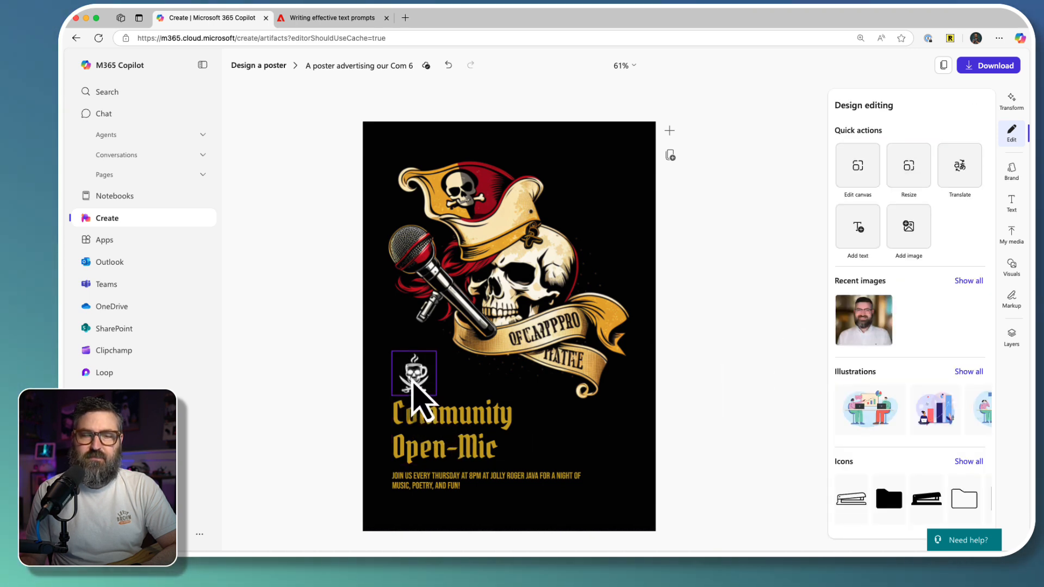
{"action": "left_click", "coordinate": [413, 373]}
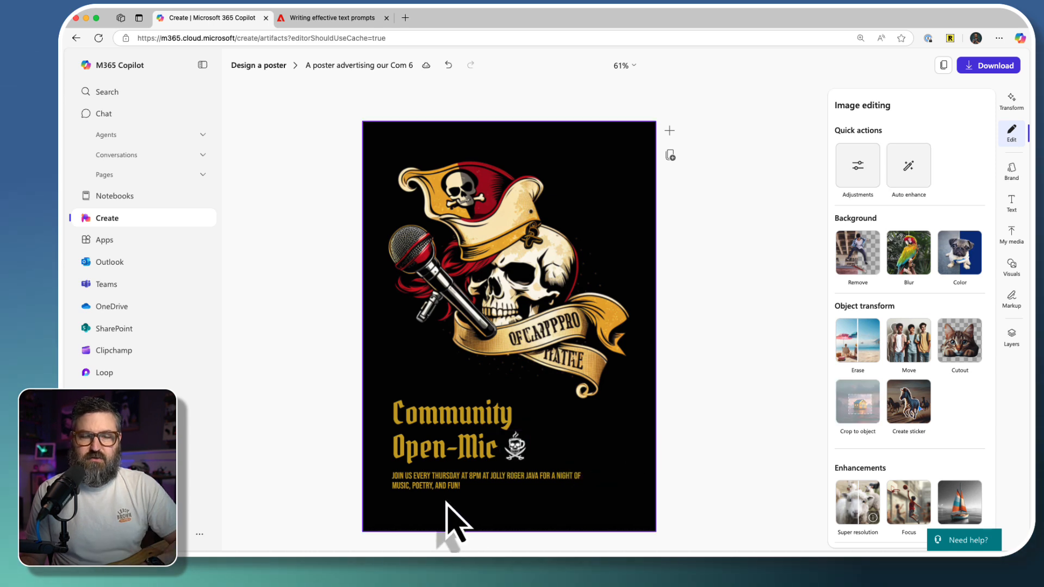
{"action": "left_click", "coordinate": [486, 481]}
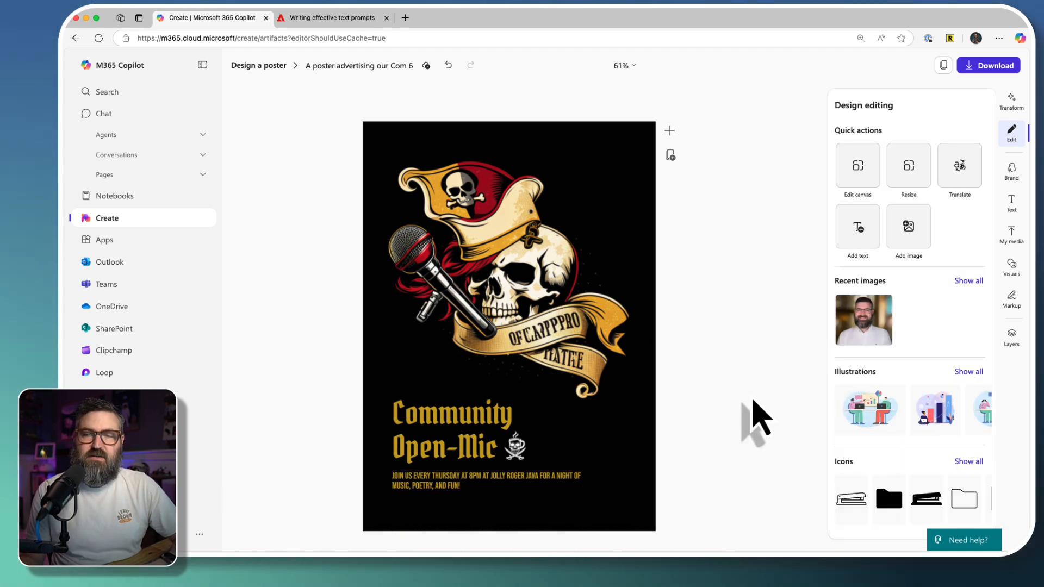
{"action": "mouse_move", "coordinate": [750, 423]}
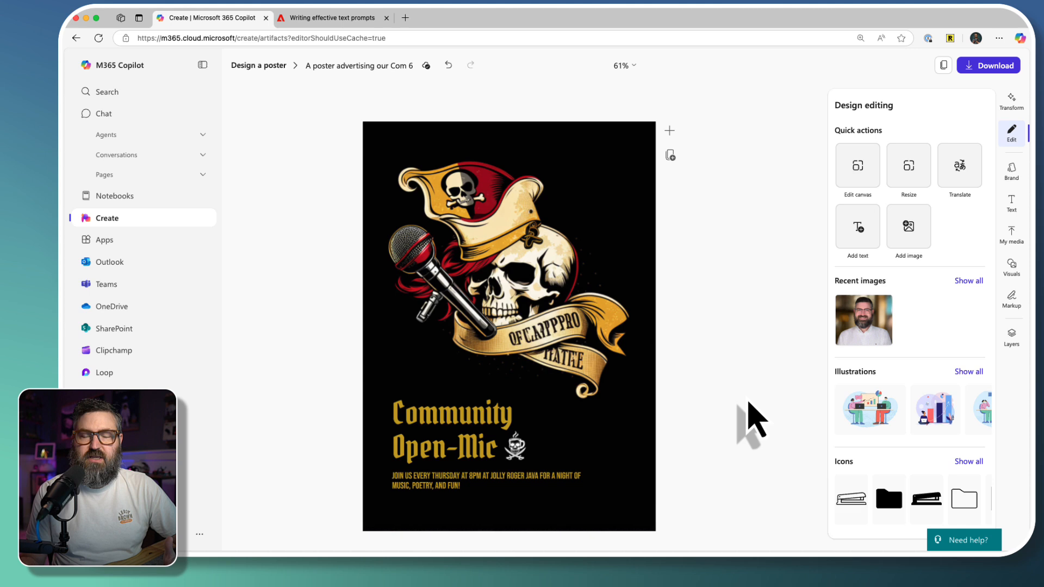
{"action": "left_click", "coordinate": [1011, 100]}
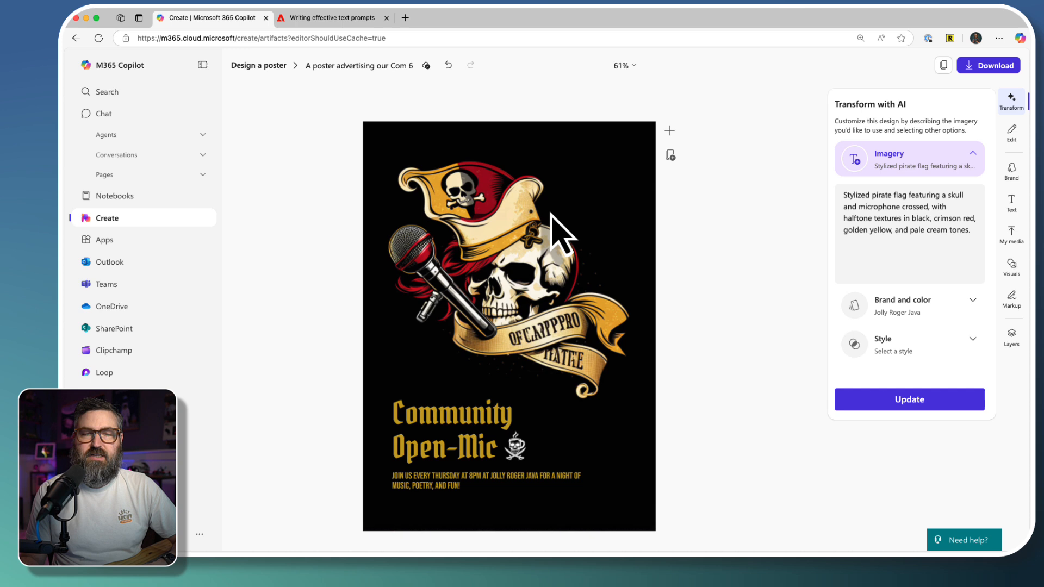
{"action": "mouse_move", "coordinate": [749, 266]}
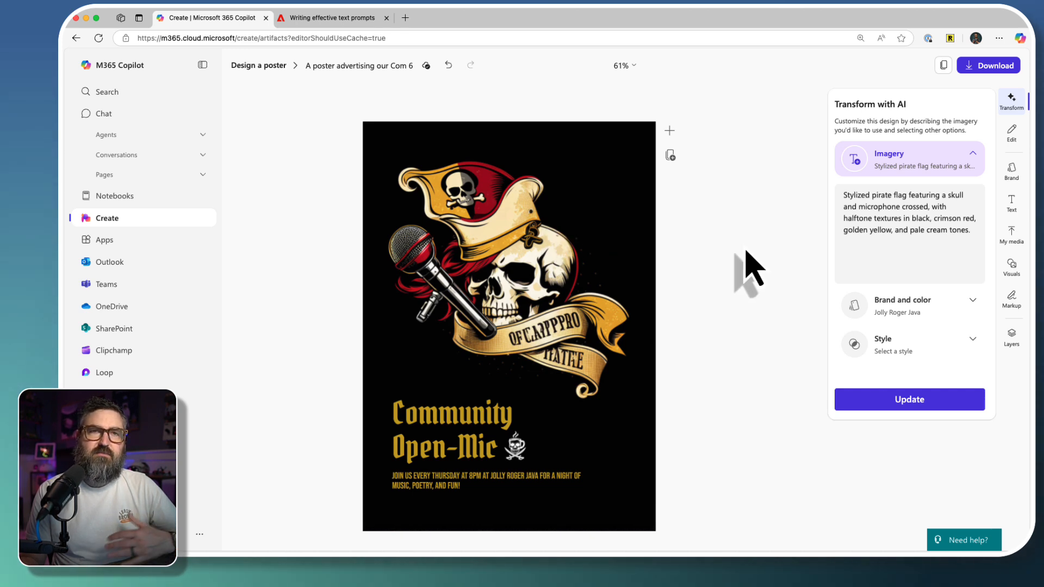
Step: Bring up the poster's download options with PNG as the format
{"action": "left_click", "coordinate": [993, 65]}
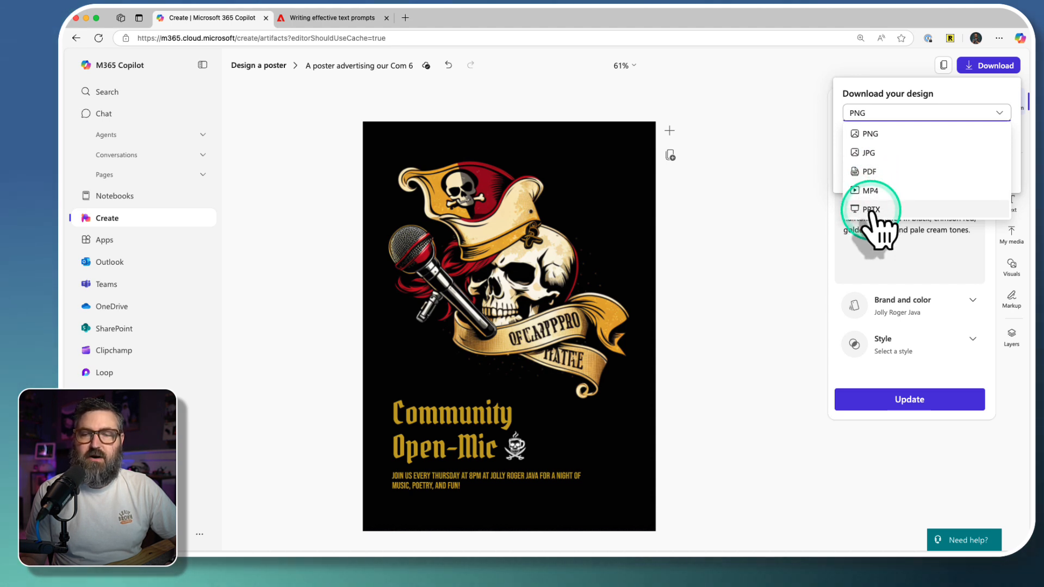
{"action": "mouse_move", "coordinate": [871, 193]}
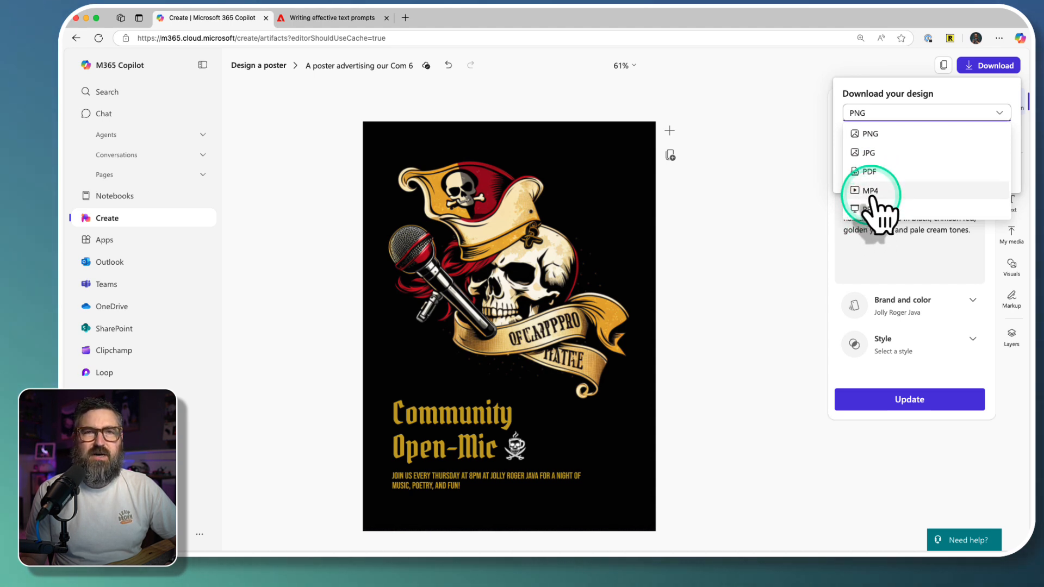
{"action": "mouse_move", "coordinate": [573, 313]}
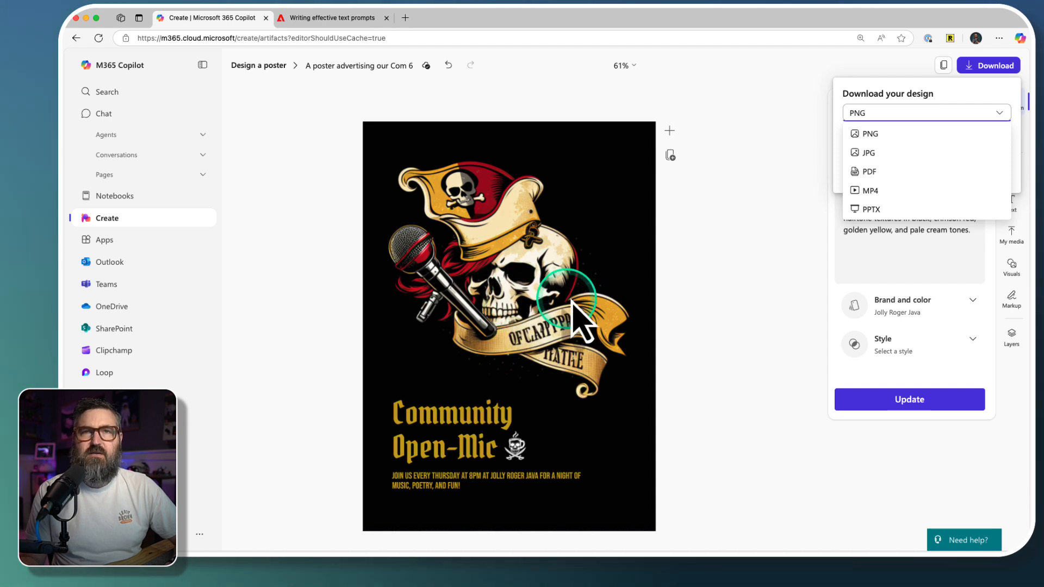
{"action": "mouse_move", "coordinate": [589, 316]}
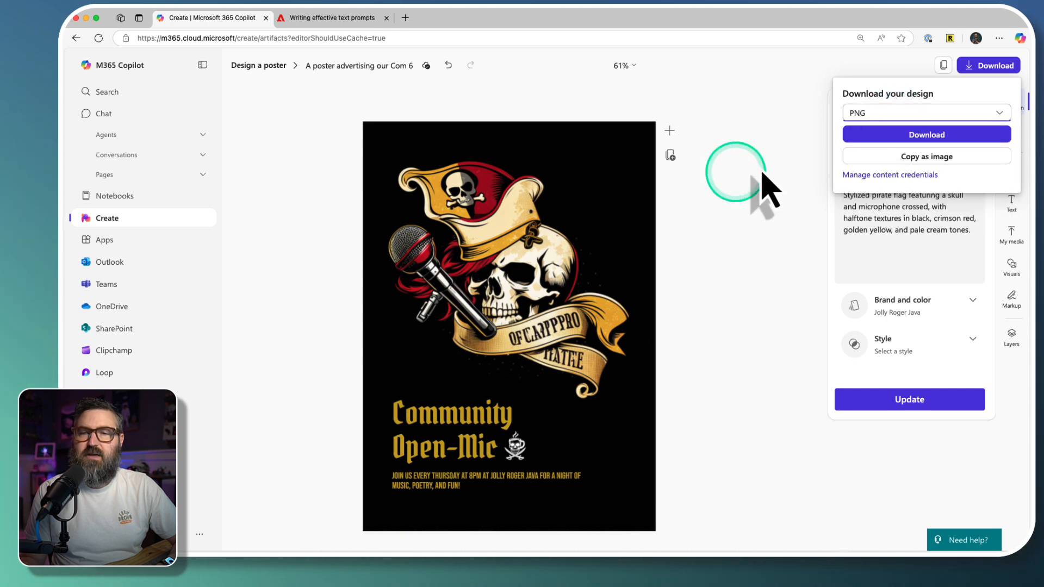
Step: Download the Open-Mic poster as PNG and reveal the file in its folder
{"action": "left_click", "coordinate": [926, 134]}
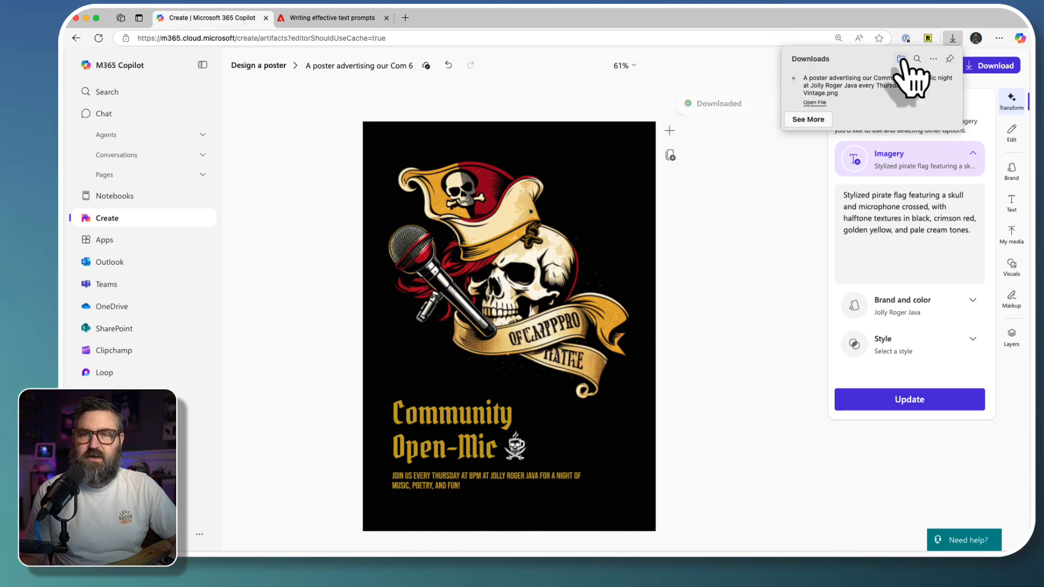
{"action": "left_click", "coordinate": [902, 59]}
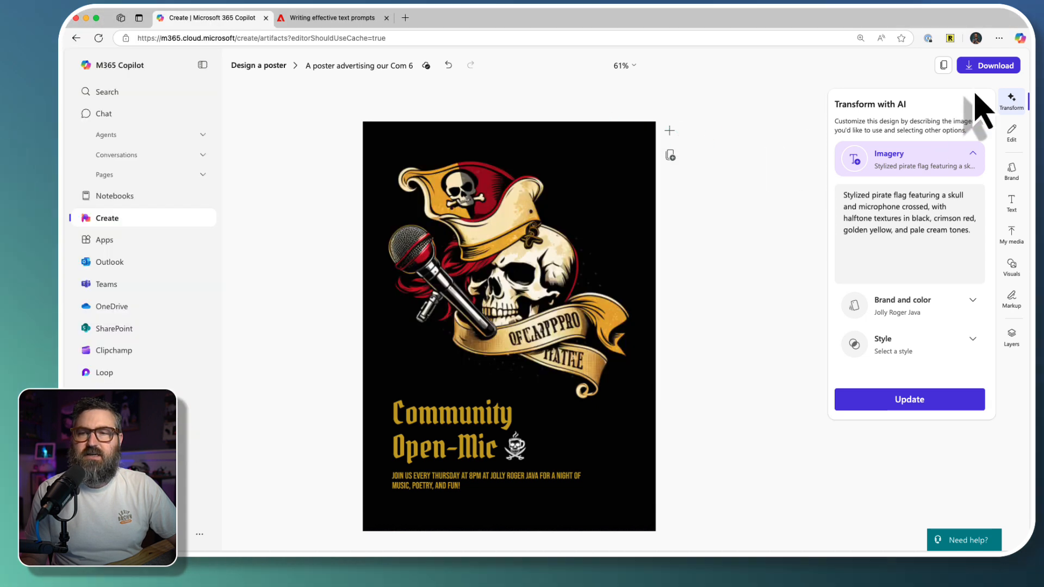
Step: Inspect the downloaded 1 MB PNG and 4.2 MB PDF posters in Finder's Downloads folder
{"action": "left_click", "coordinate": [991, 65]}
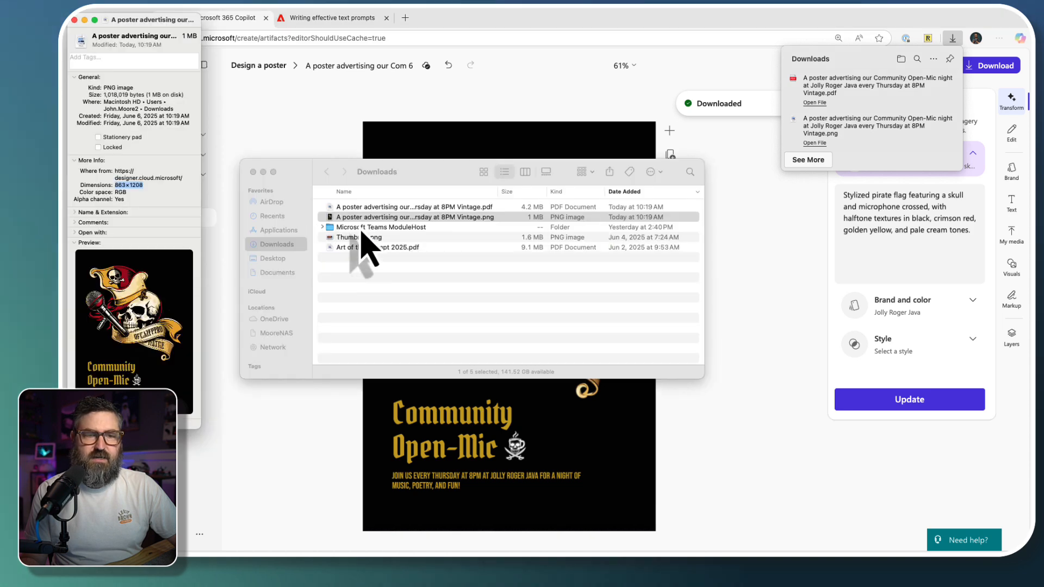
{"action": "left_click", "coordinate": [413, 206]}
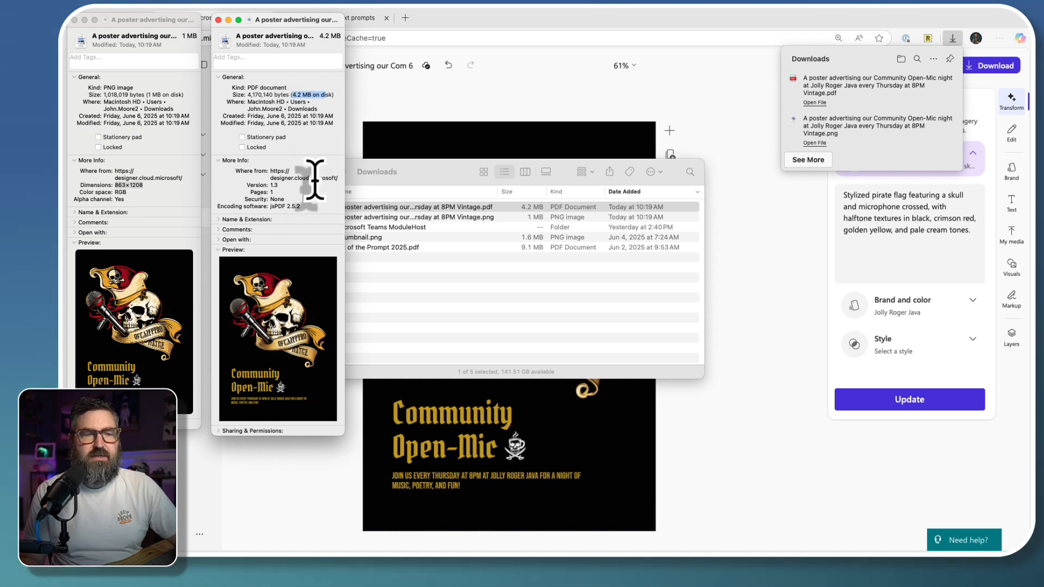
{"action": "left_click", "coordinate": [413, 206]}
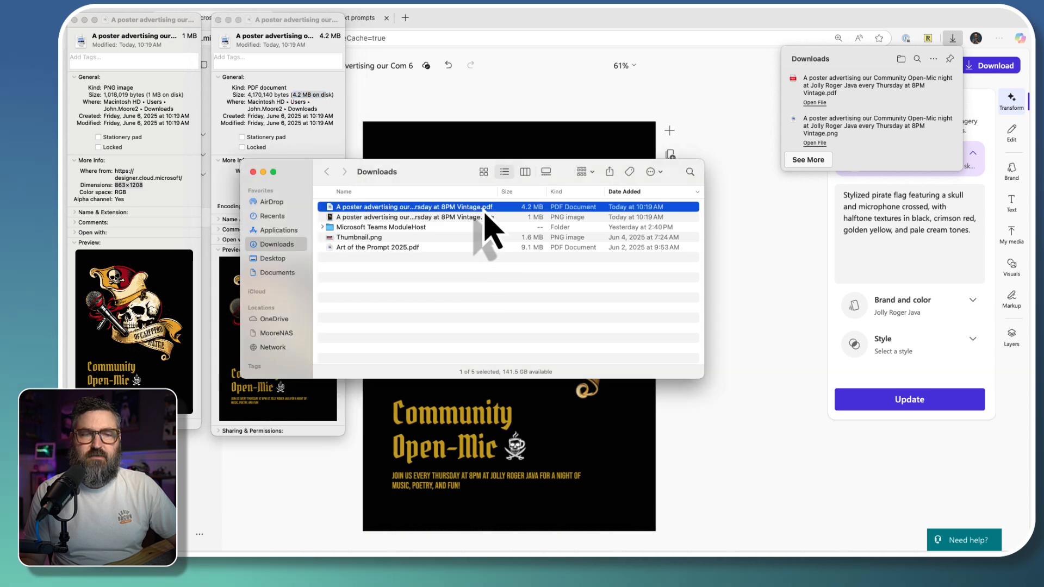